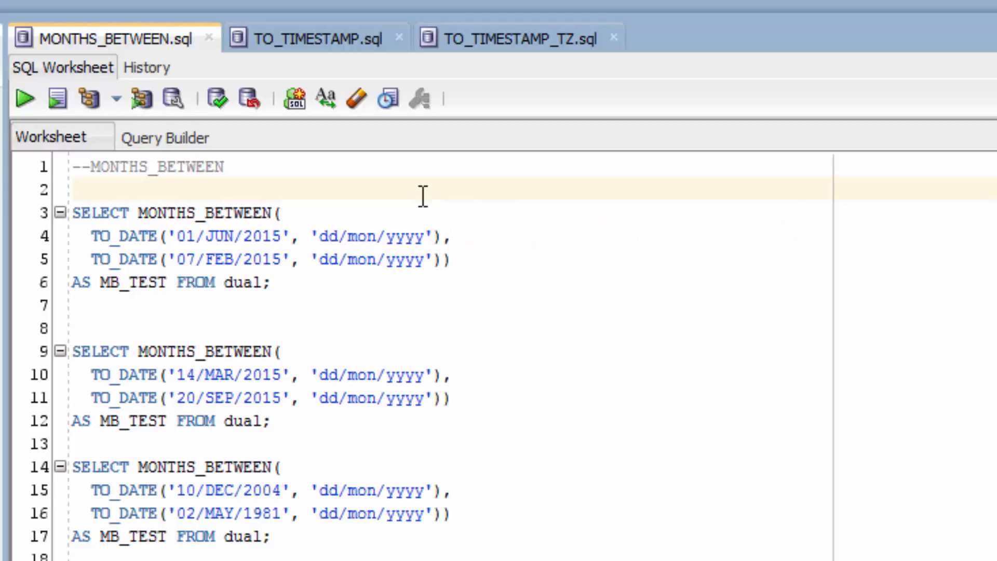
mouse_move(495, 224)
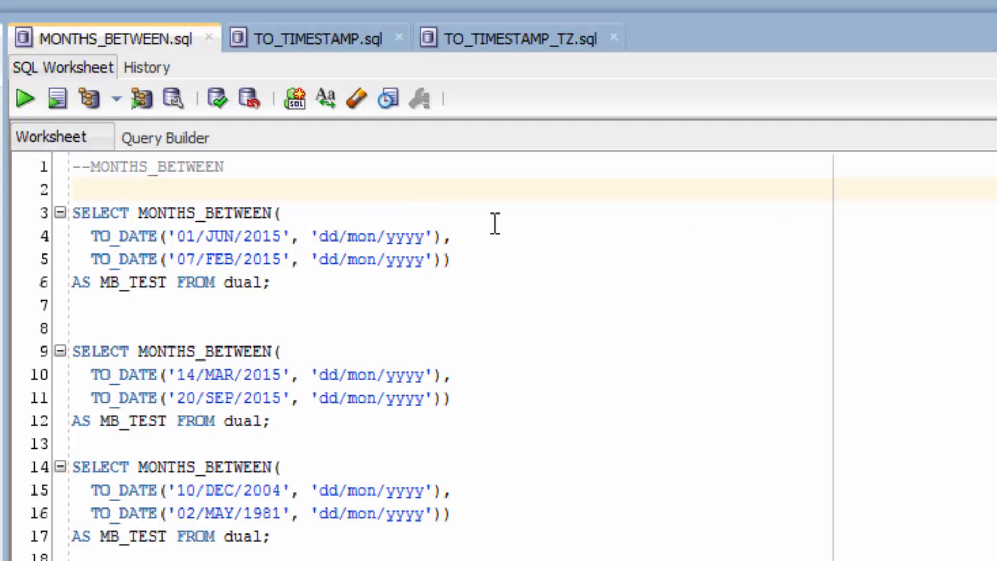
mouse_move(518, 224)
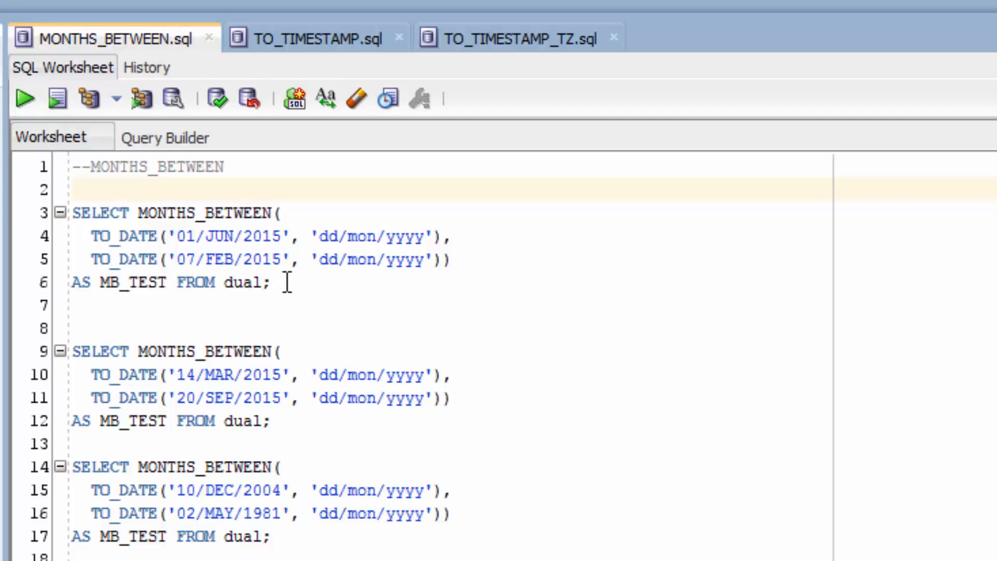
Run the first MONTHS_BETWEEN query, returning MB_TEST of about 3.806 months.
click(284, 236)
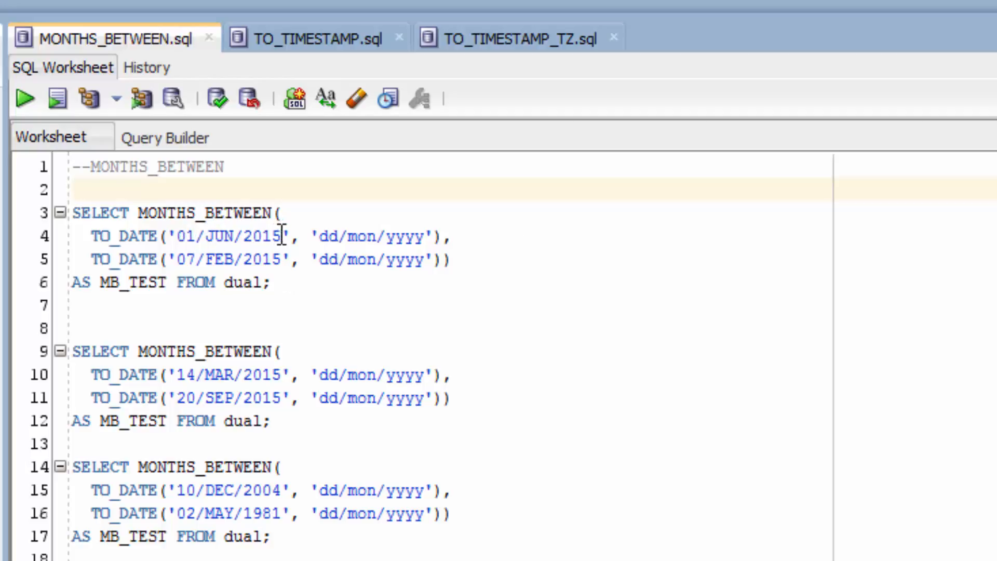
click(203, 260)
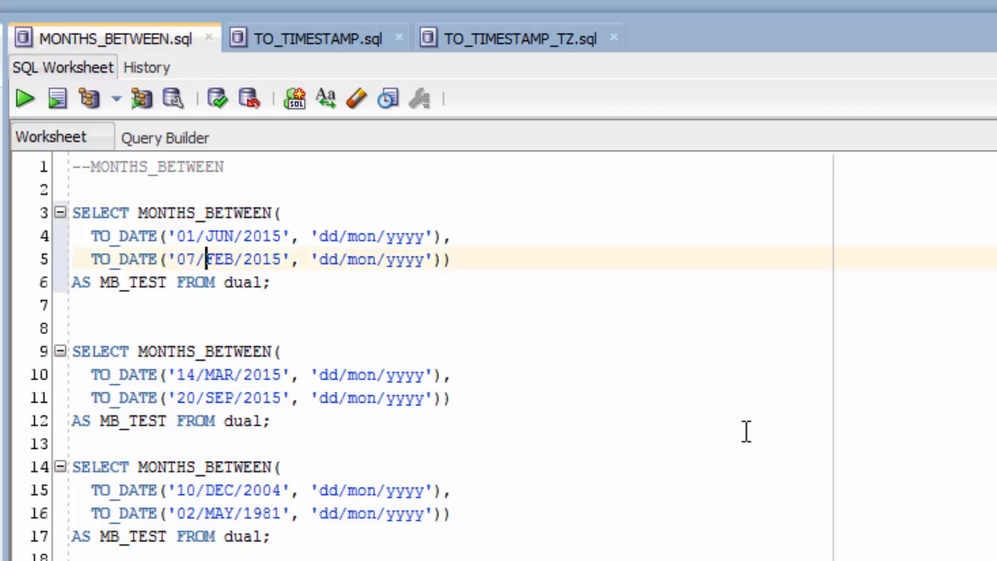
click(25, 98)
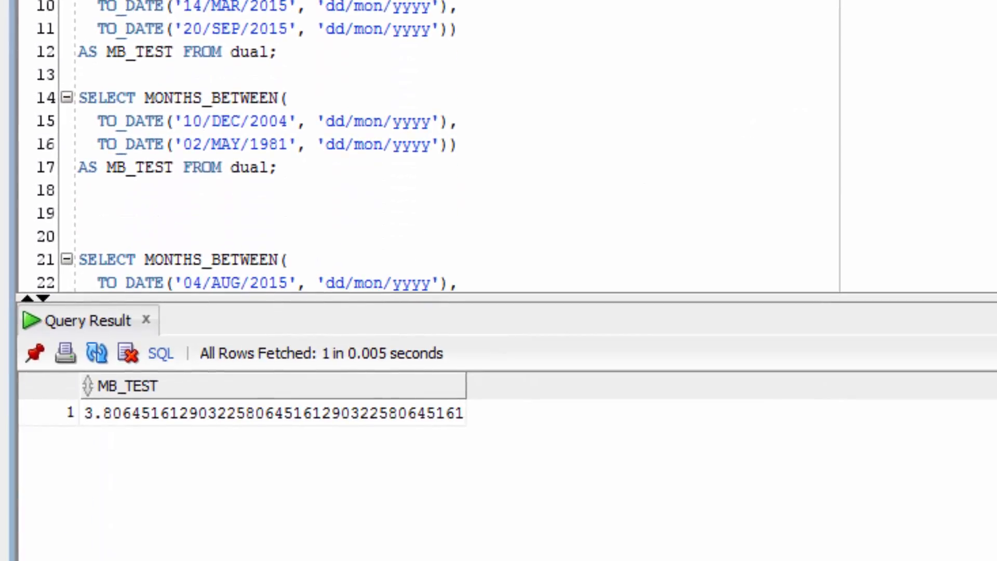
mouse_move(123, 430)
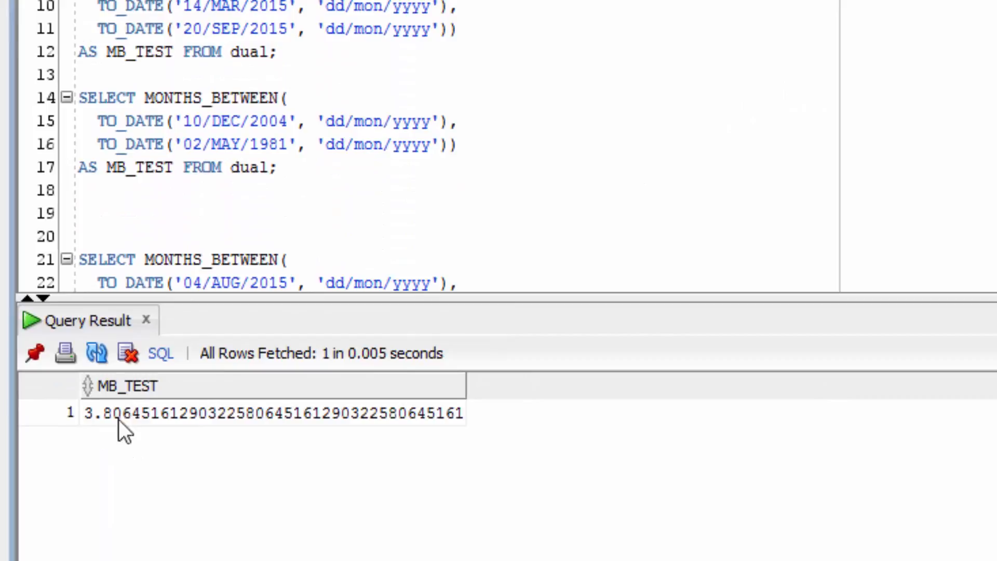
mouse_move(113, 436)
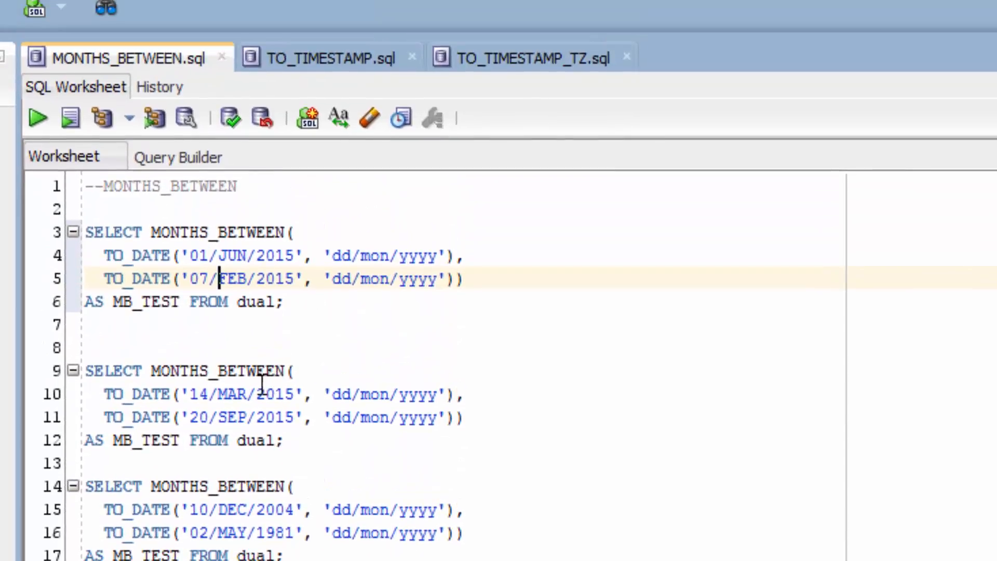
Run the 14/MAR/2015 vs 20/SEP/2015 query, returning MB_TEST of about -6.194.
click(309, 417)
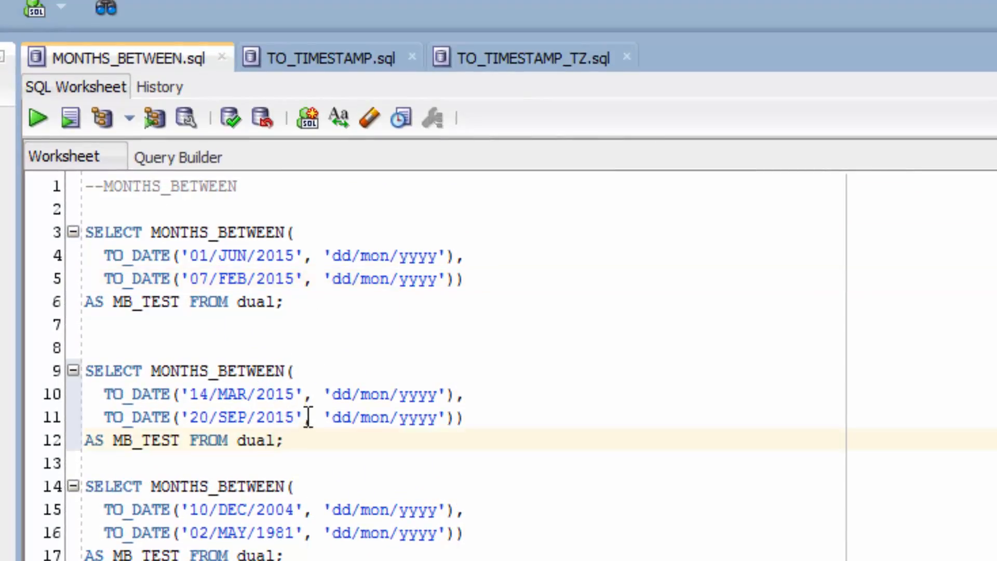
mouse_move(244, 424)
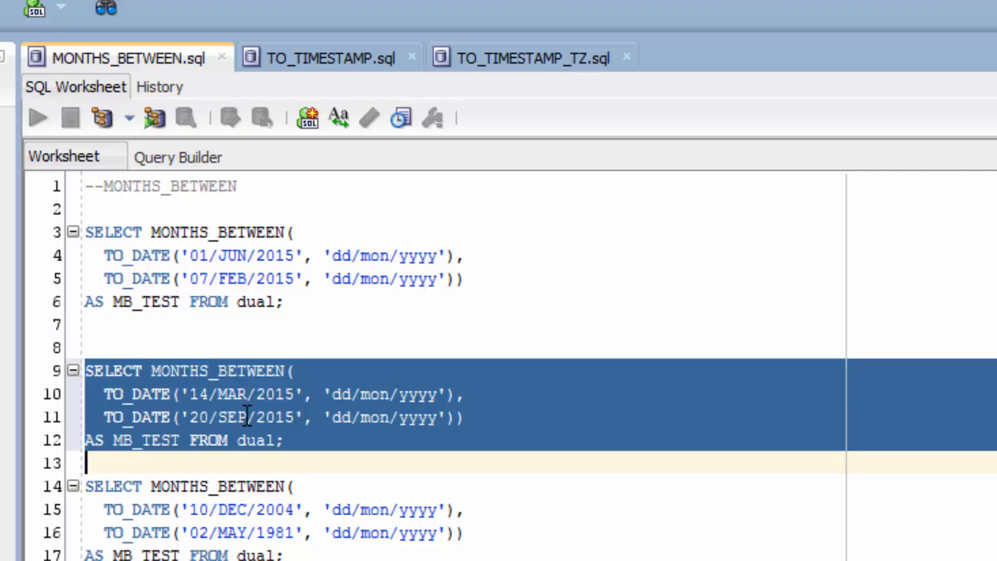
click(36, 117)
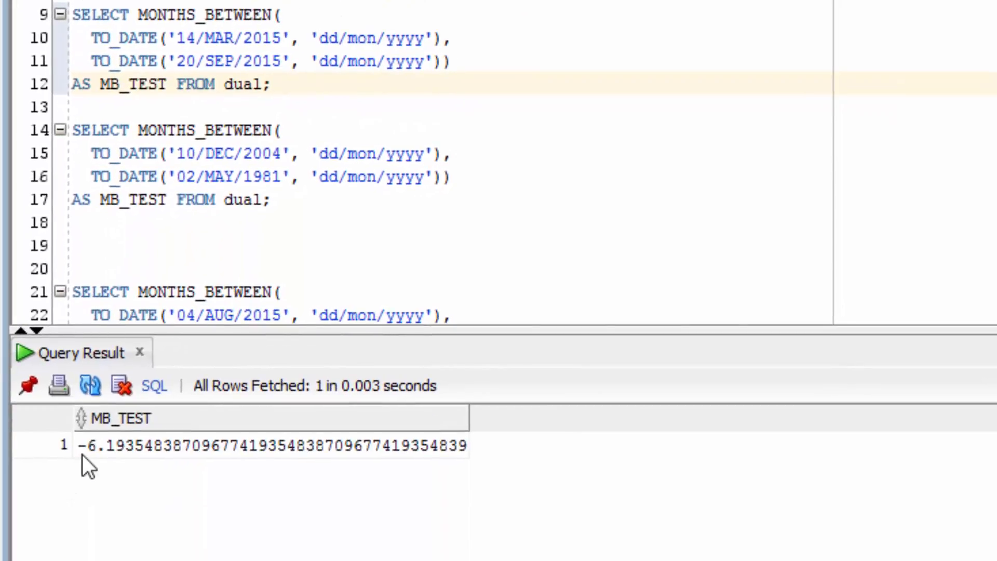
mouse_move(252, 354)
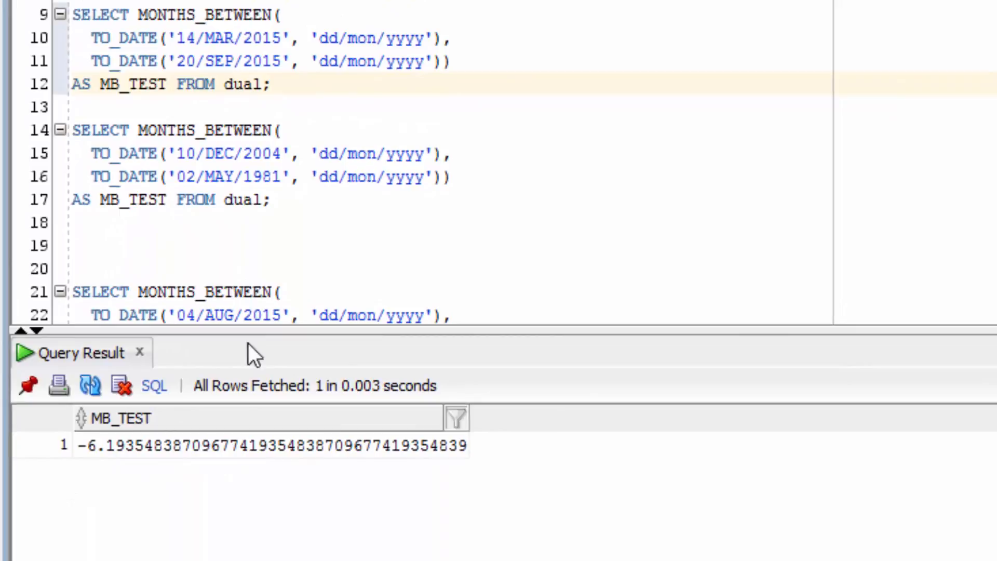
mouse_move(194, 38)
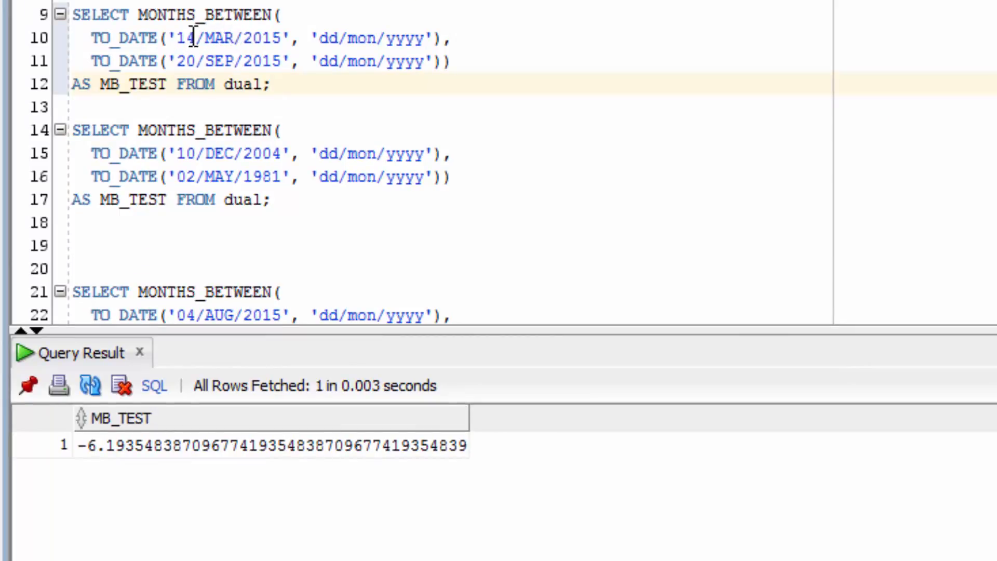
mouse_move(229, 61)
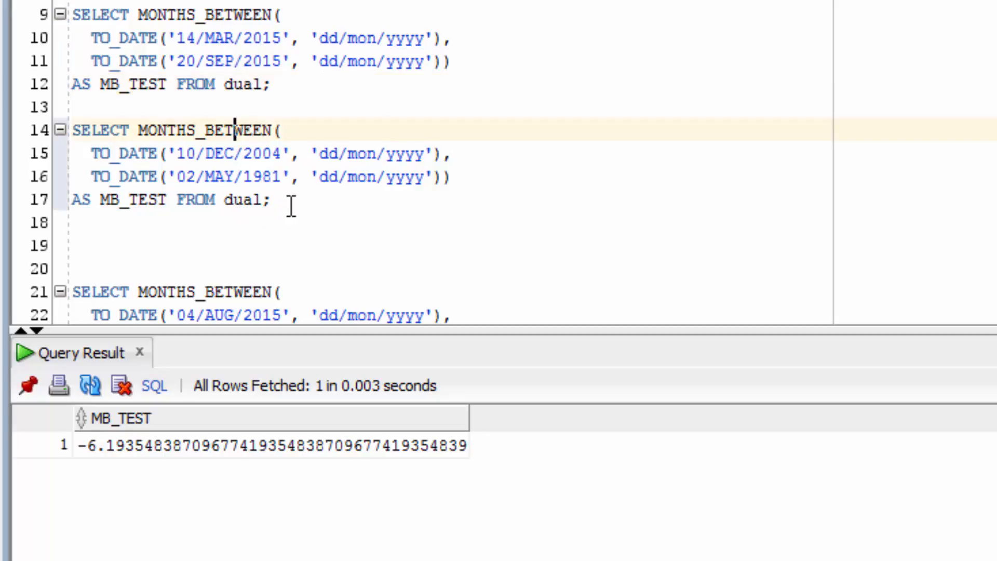
mouse_move(286, 199)
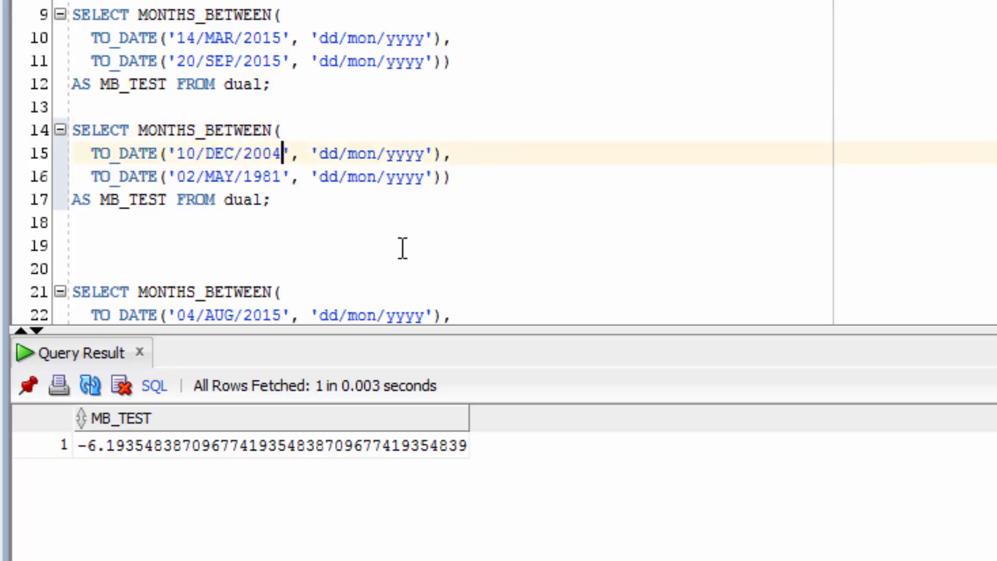
Run the 10/DEC/2004 vs 02/MAY/1981 query, returning MB_TEST of about 283.258.
click(284, 176)
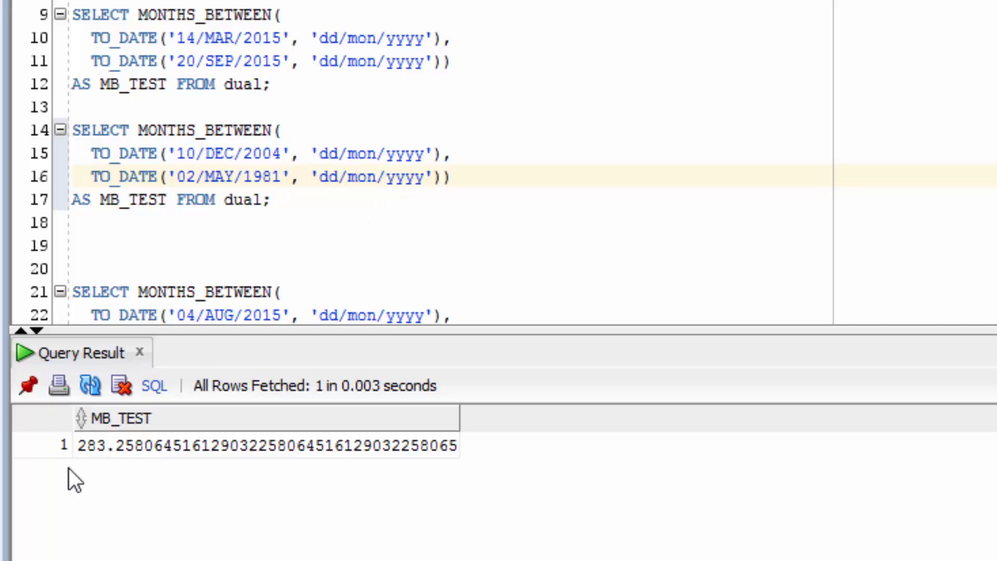
mouse_move(118, 428)
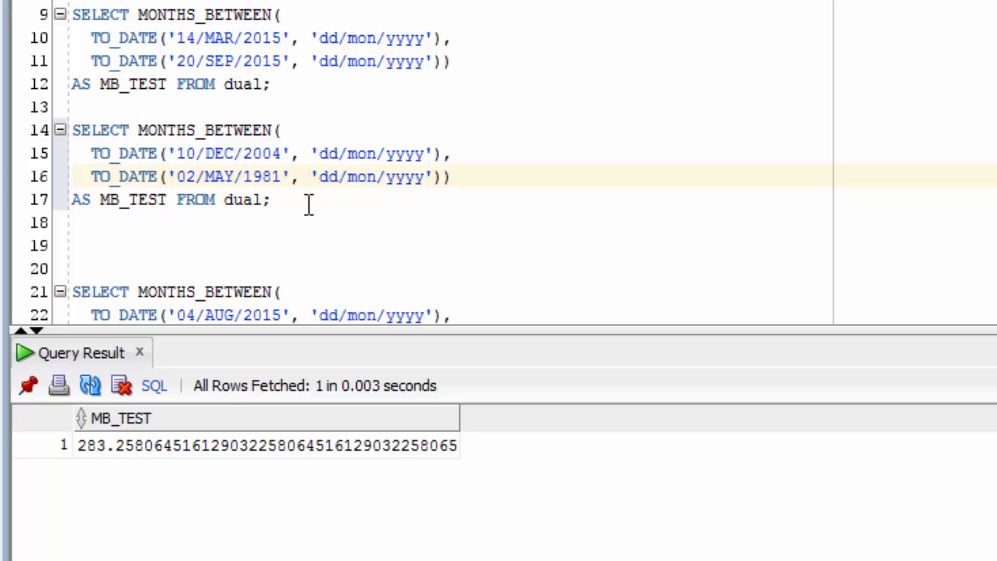
Scroll the worksheet down to the 04/AUG/2015 vs 04/APR/2015 query.
scroll(down, 3)
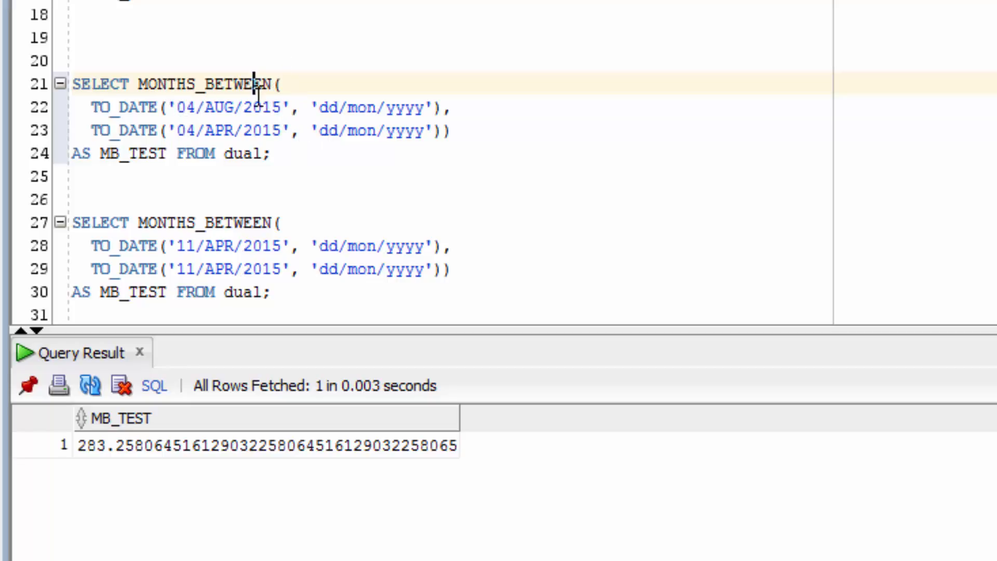
mouse_move(439, 209)
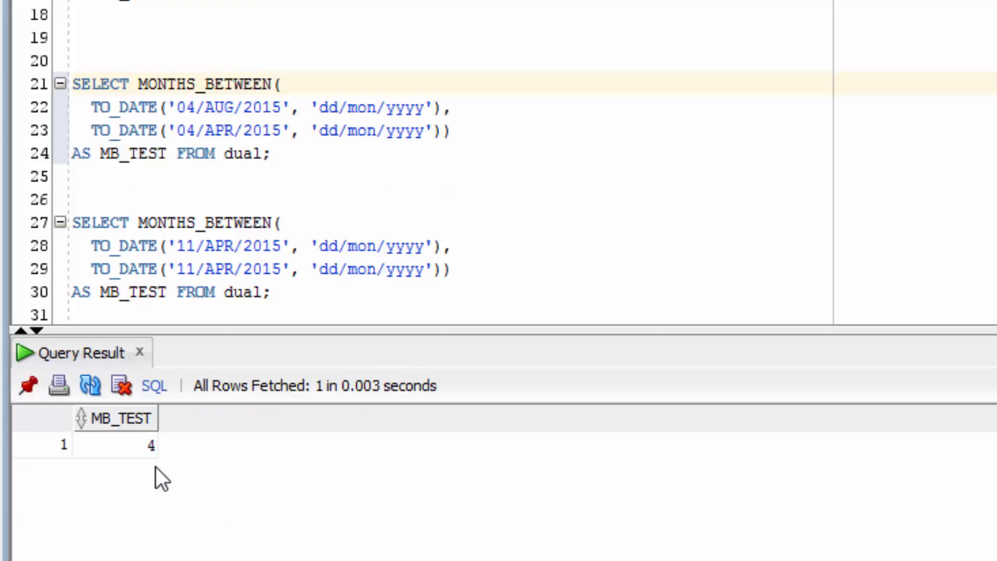
mouse_move(151, 458)
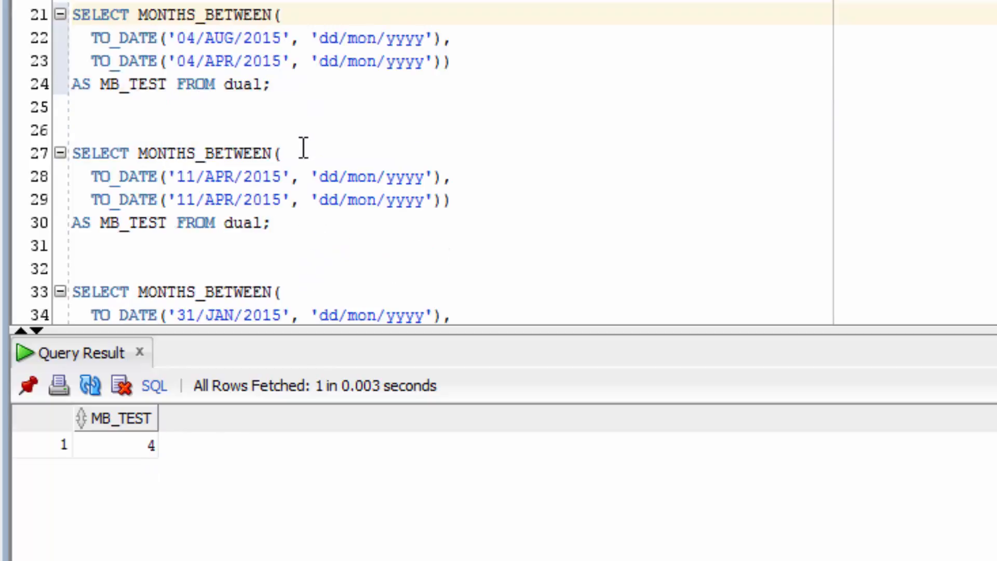
Select and run the 11/APR/2015 vs 11/APR/2015 query, returning MB_TEST of 0.
scroll(down, 3)
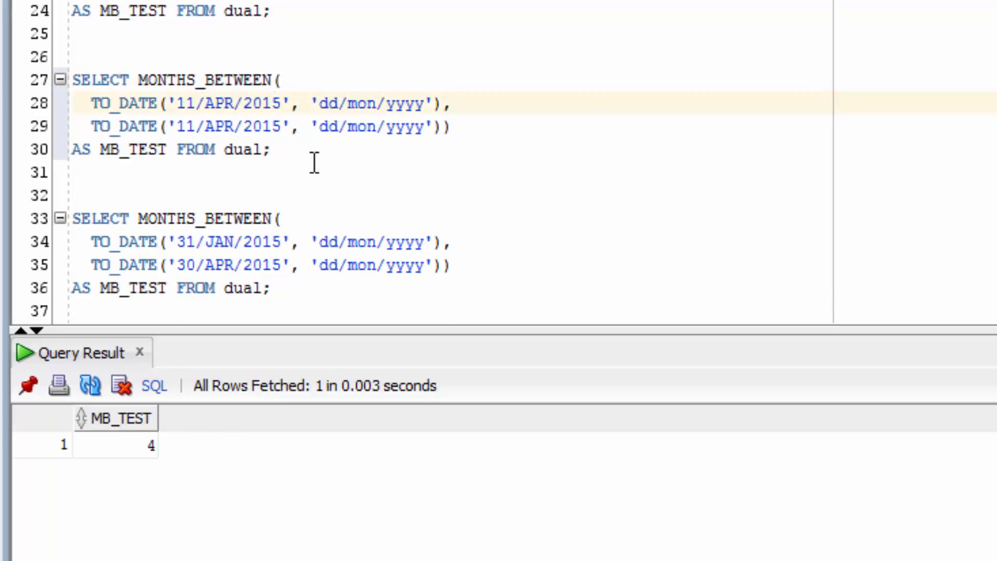
drag(73, 79, 270, 149)
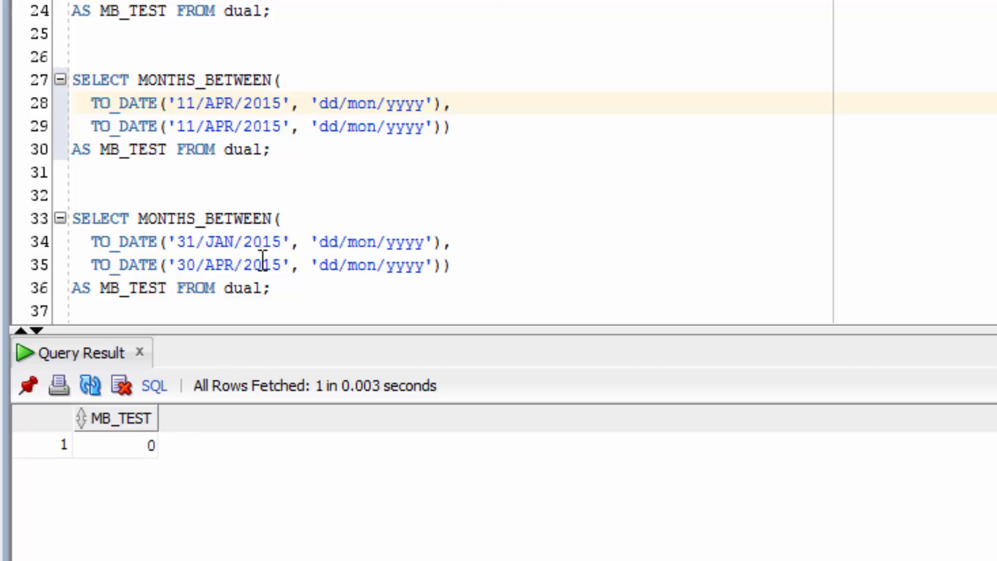
Run the 31/JAN/2015 vs 30/APR/2015 query, returning MB_TEST of -3.
click(281, 242)
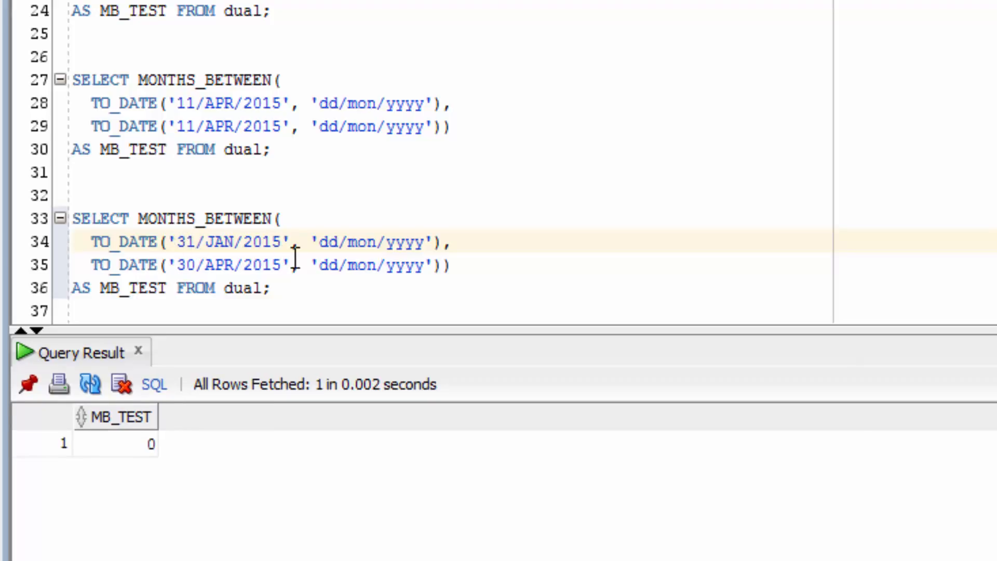
mouse_move(355, 242)
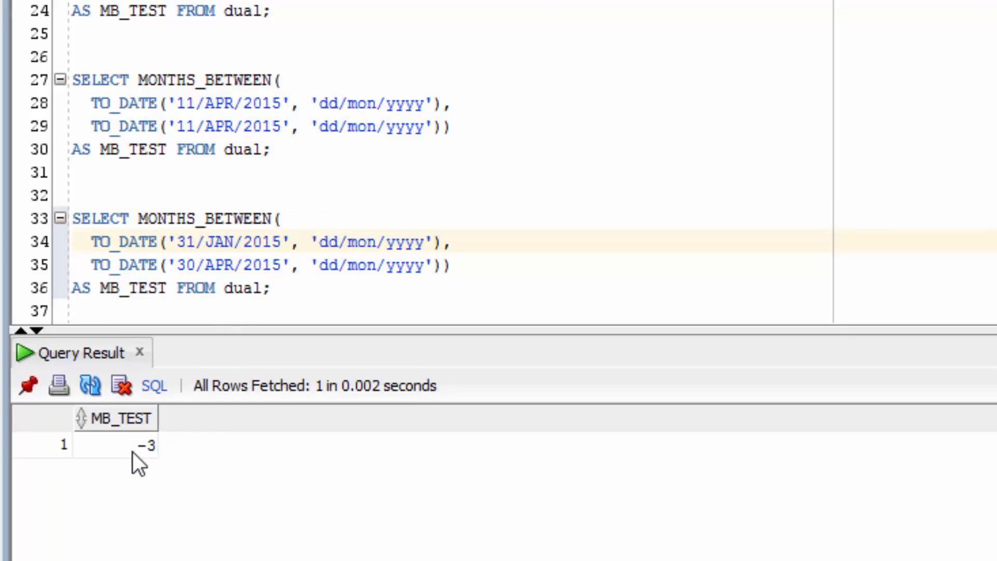
mouse_move(165, 451)
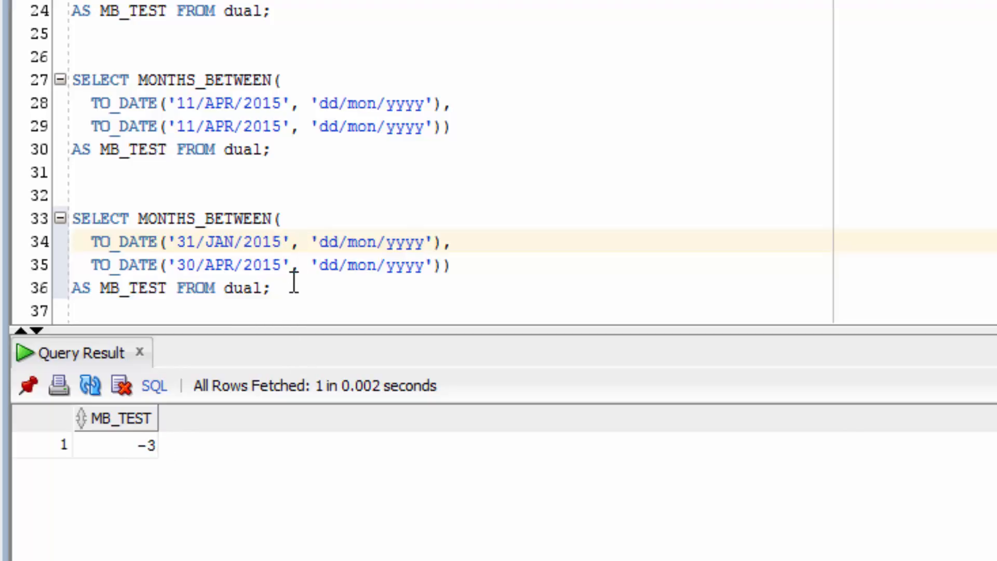
mouse_move(299, 295)
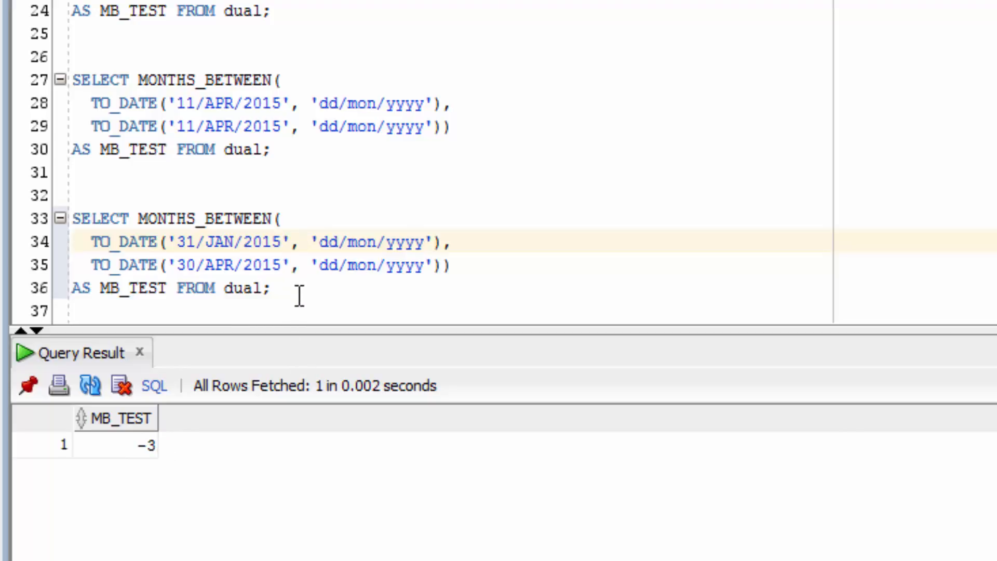
click(299, 288)
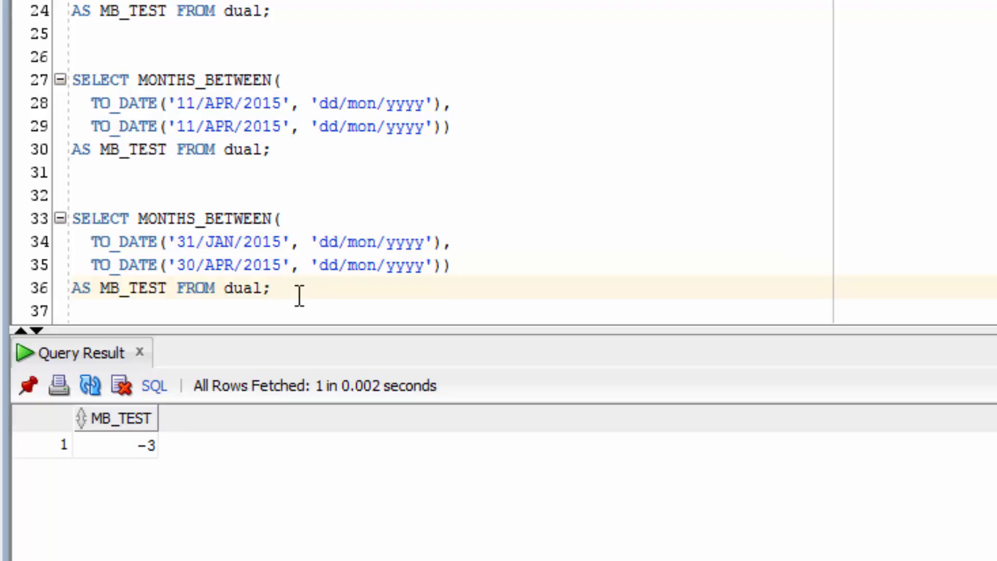